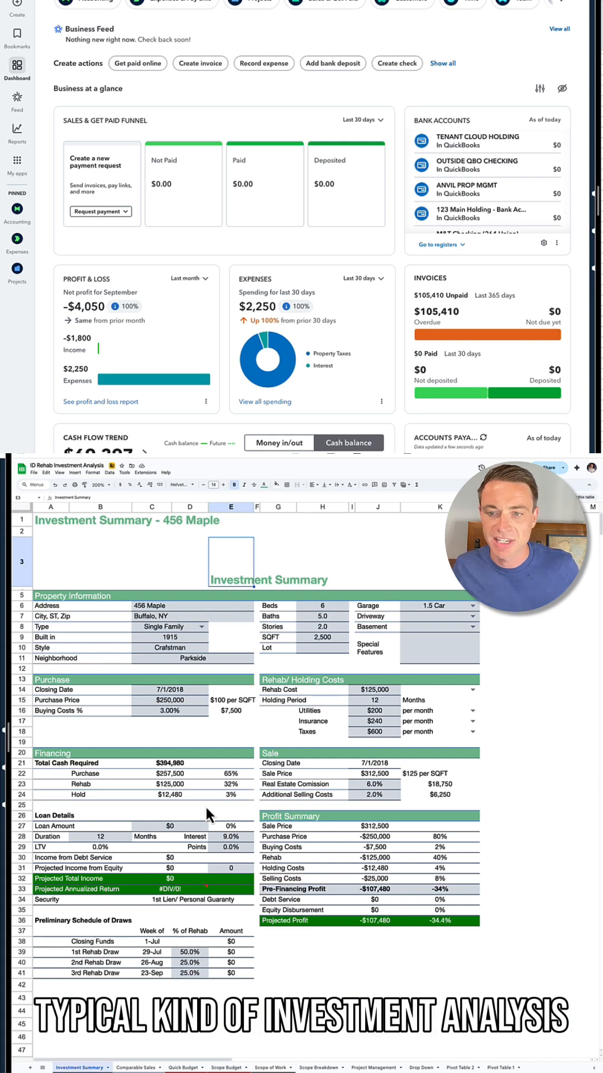
pyautogui.moveTo(304, 762)
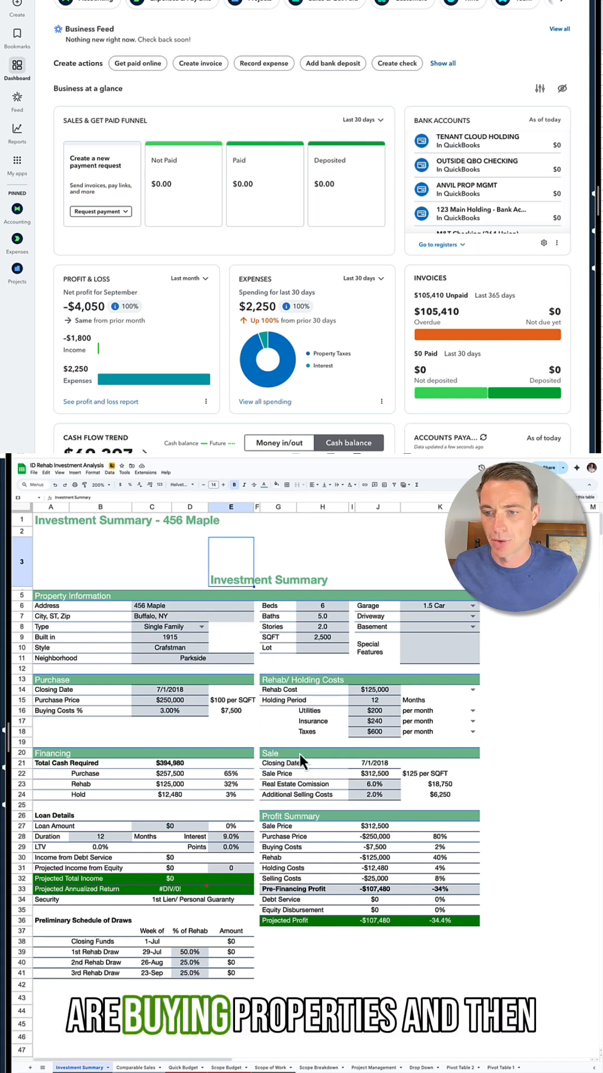